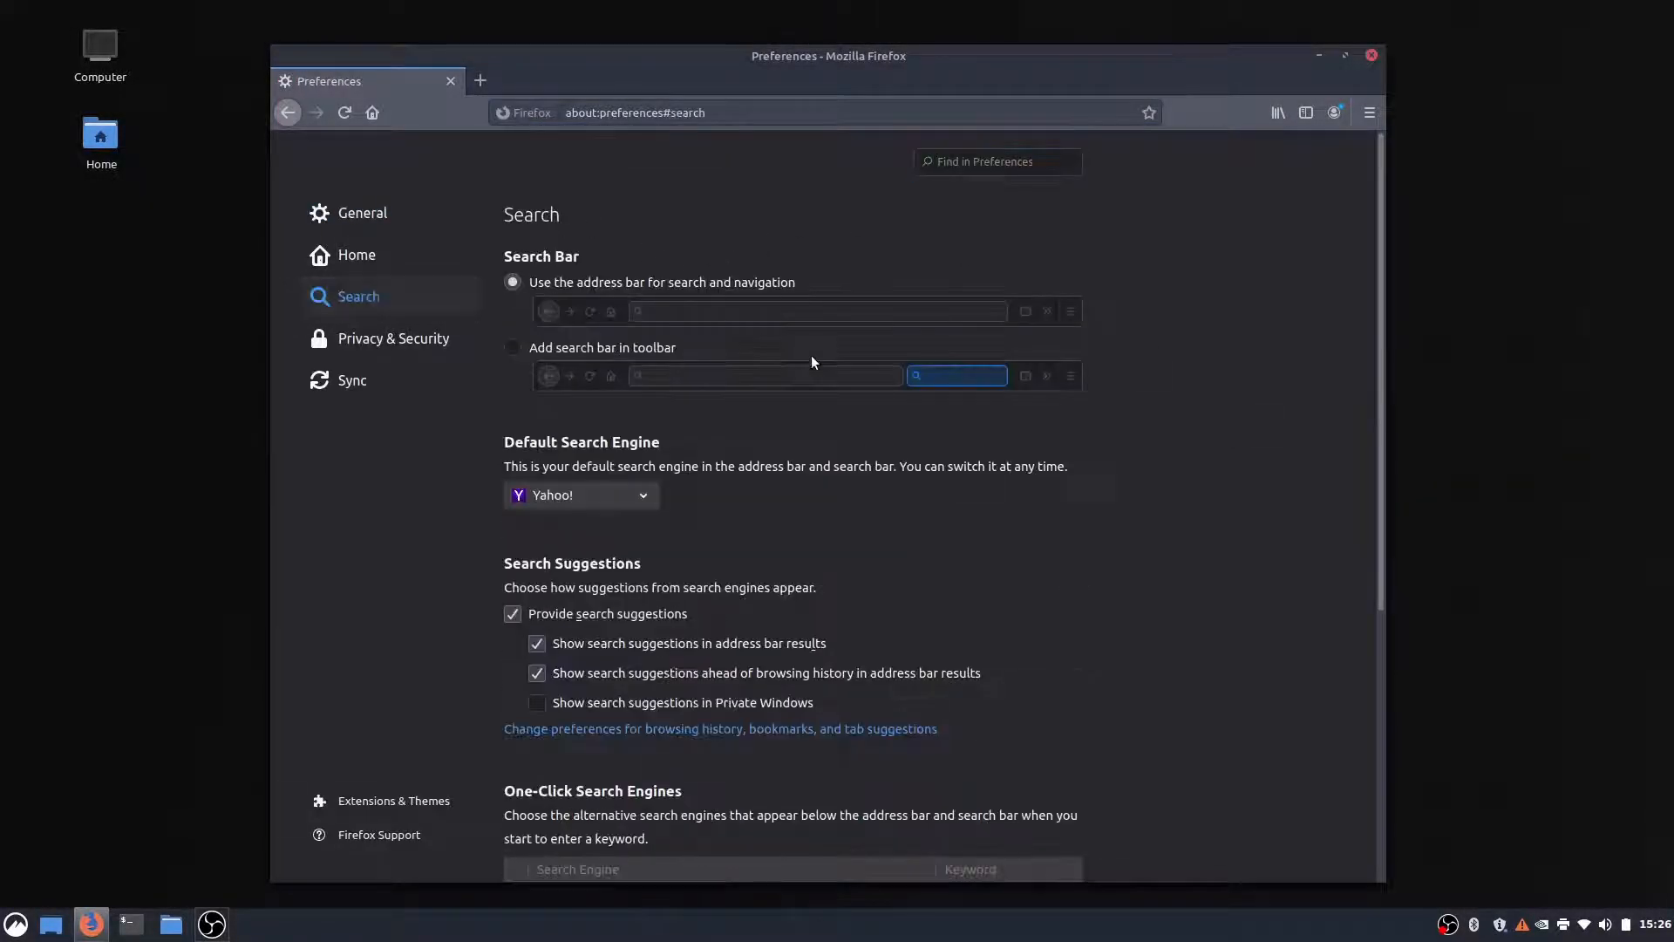
Review the search engine settings, then switch to the Home preferences section.
{"action": "left_click", "coordinate": [581, 494]}
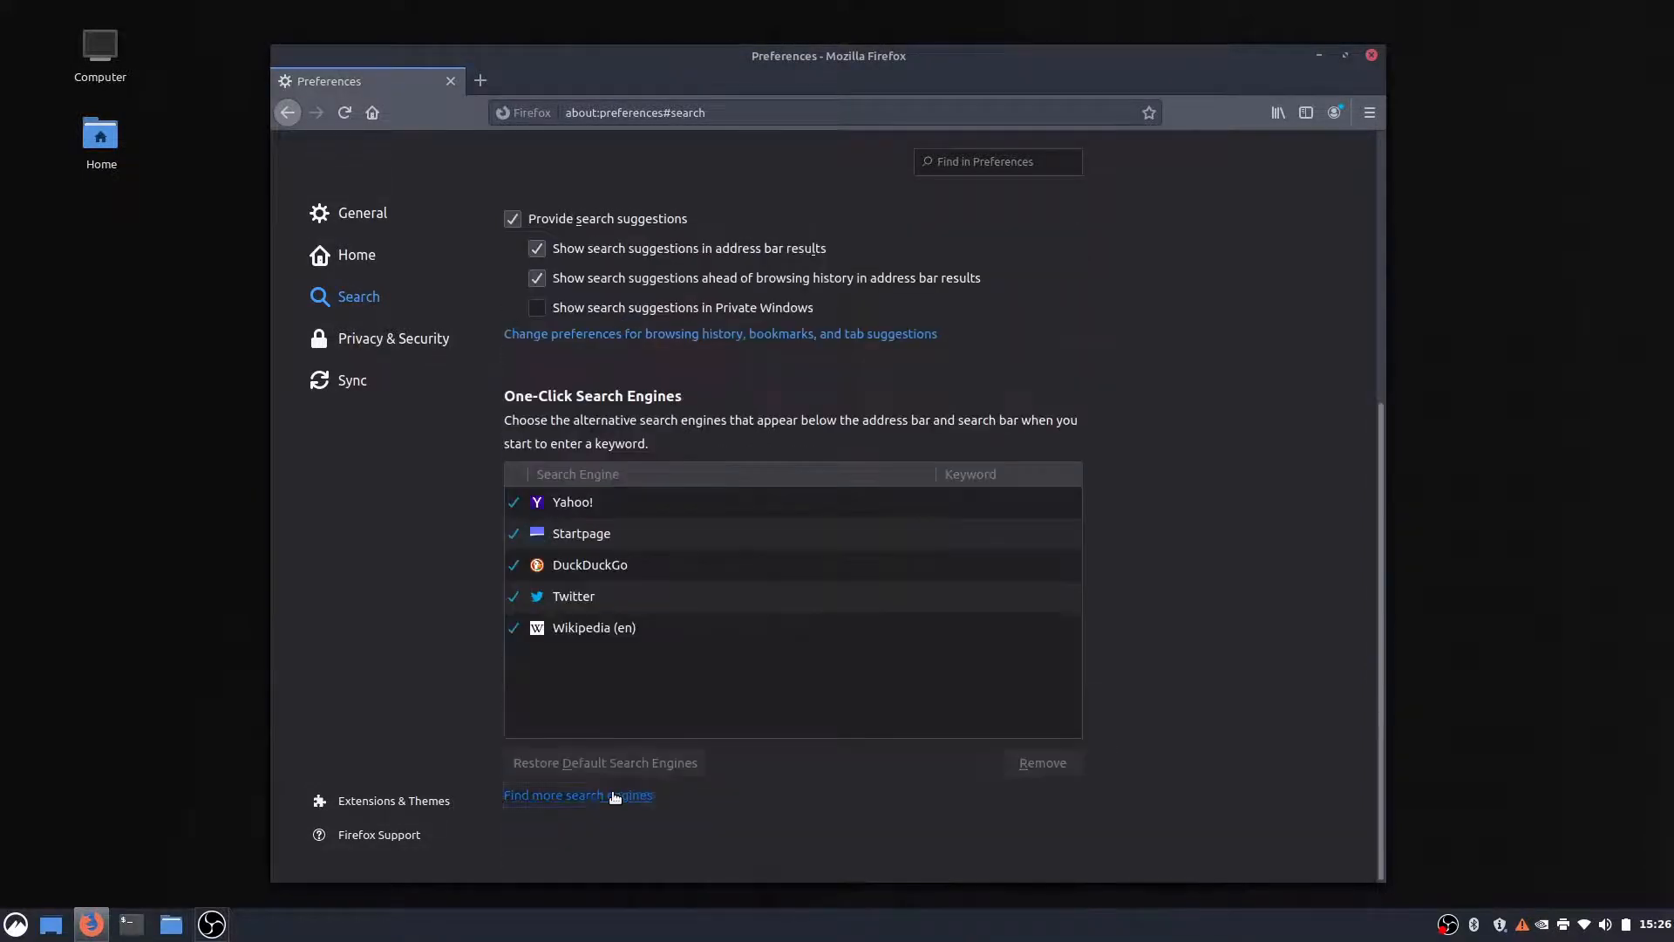
{"action": "left_click", "coordinate": [577, 794]}
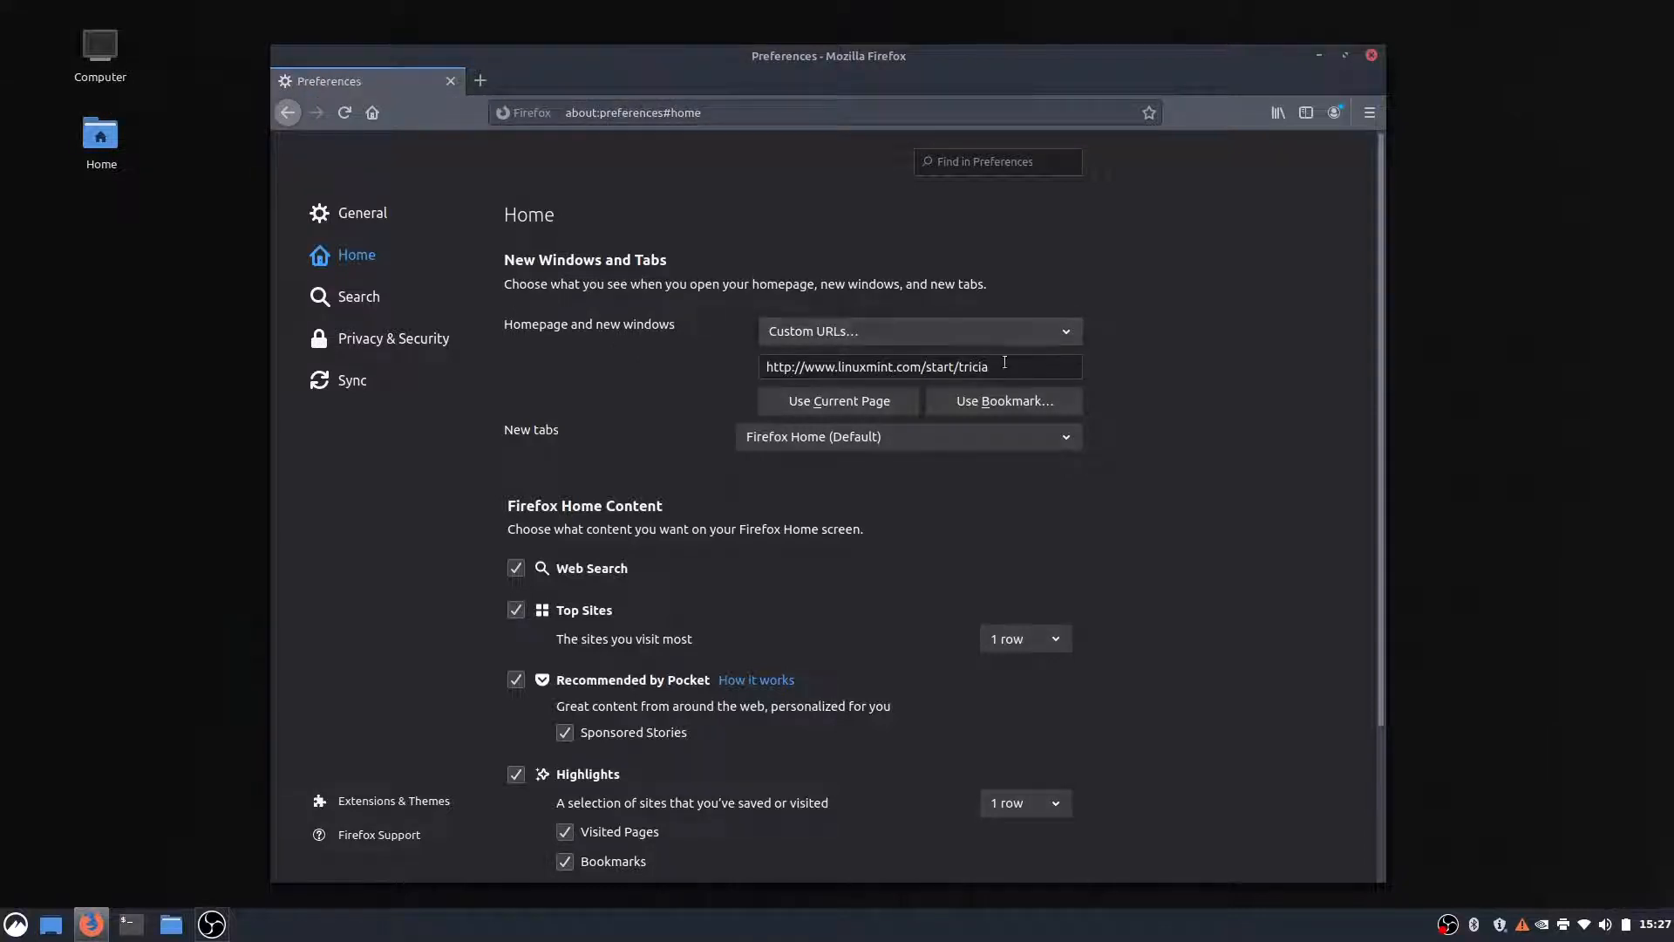
Set homepage and new windows to Blank Page, keep new tabs on Home, and open a new tab.
{"action": "left_click", "coordinate": [918, 331]}
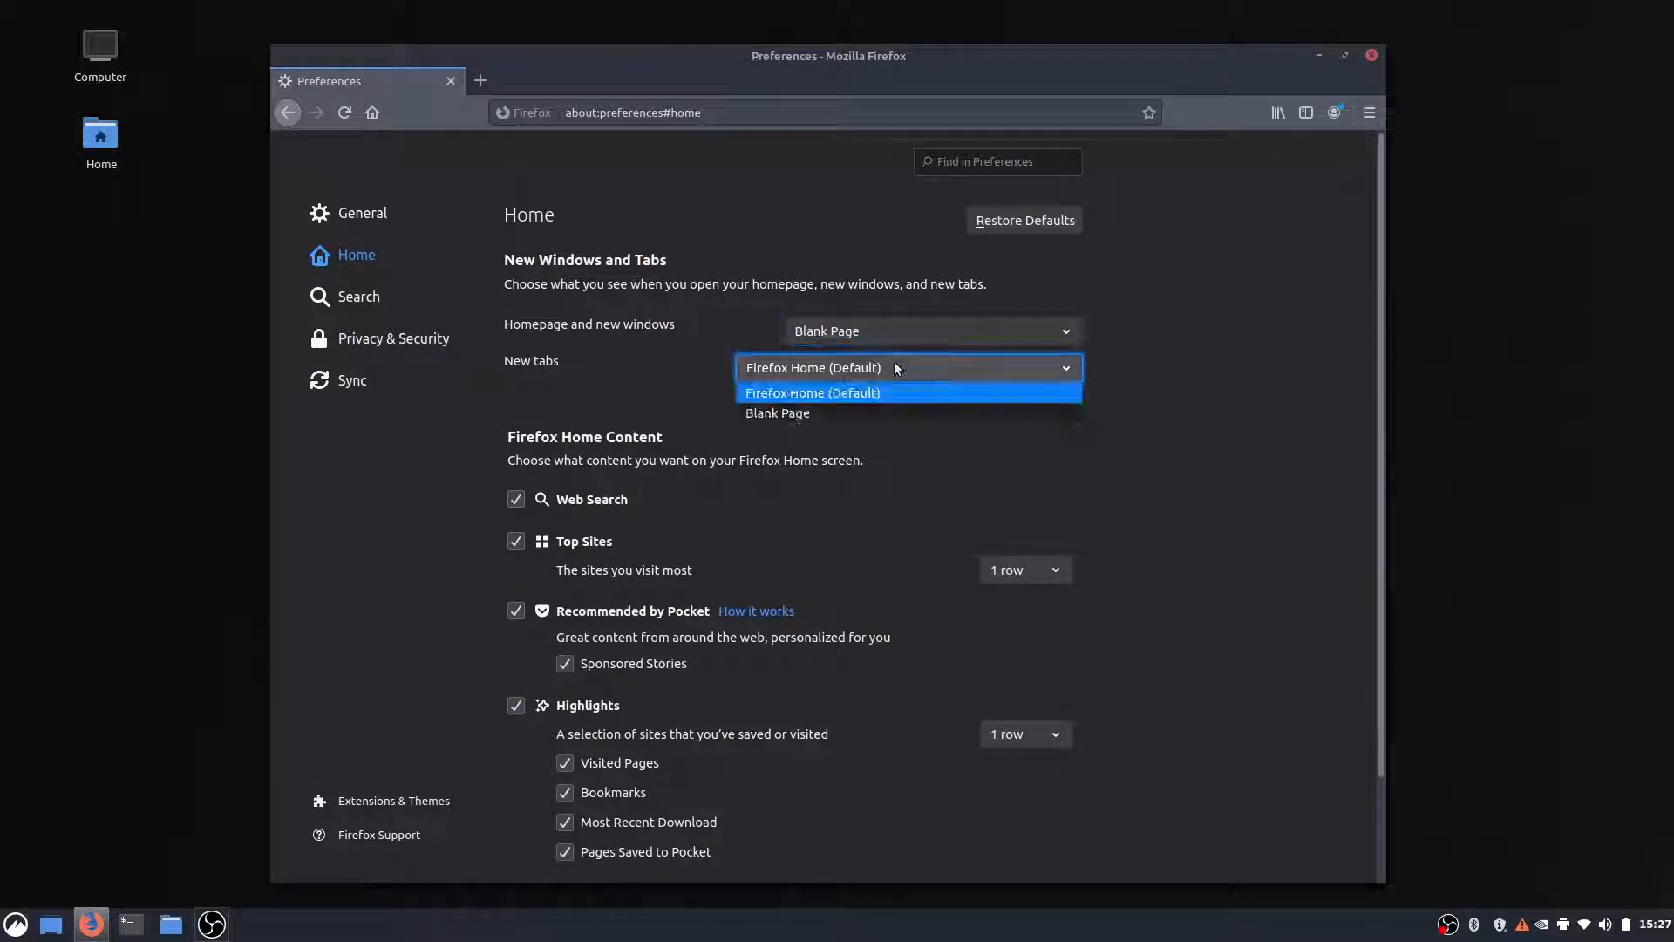
{"action": "left_click", "coordinate": [812, 368]}
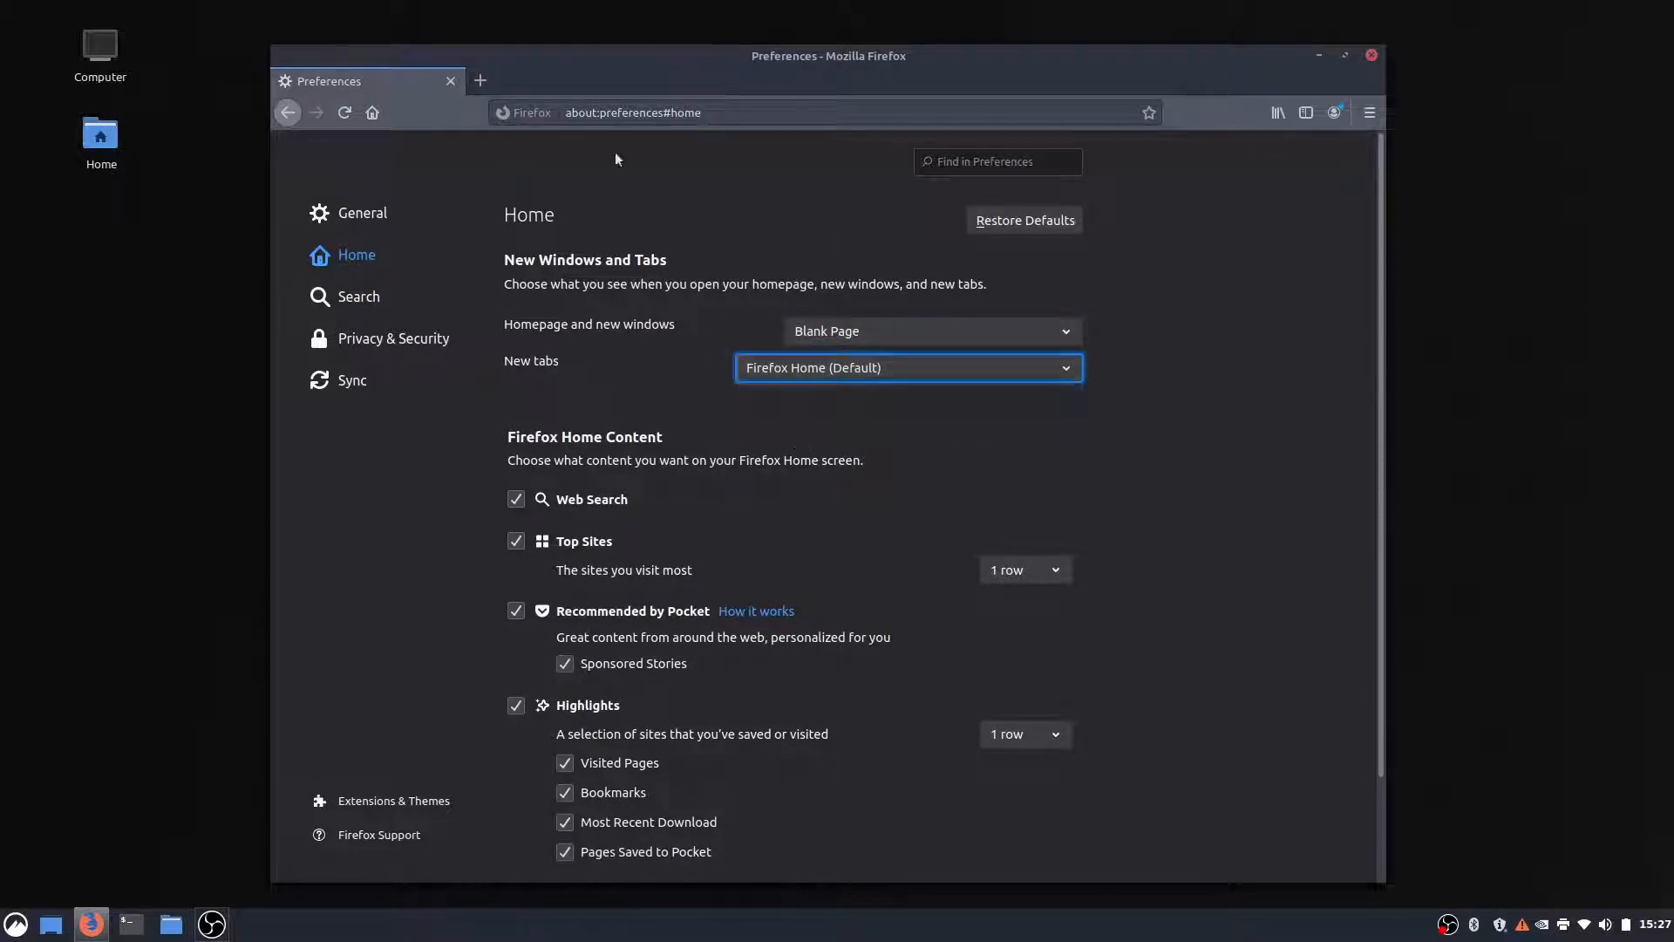
{"action": "left_click", "coordinate": [481, 81]}
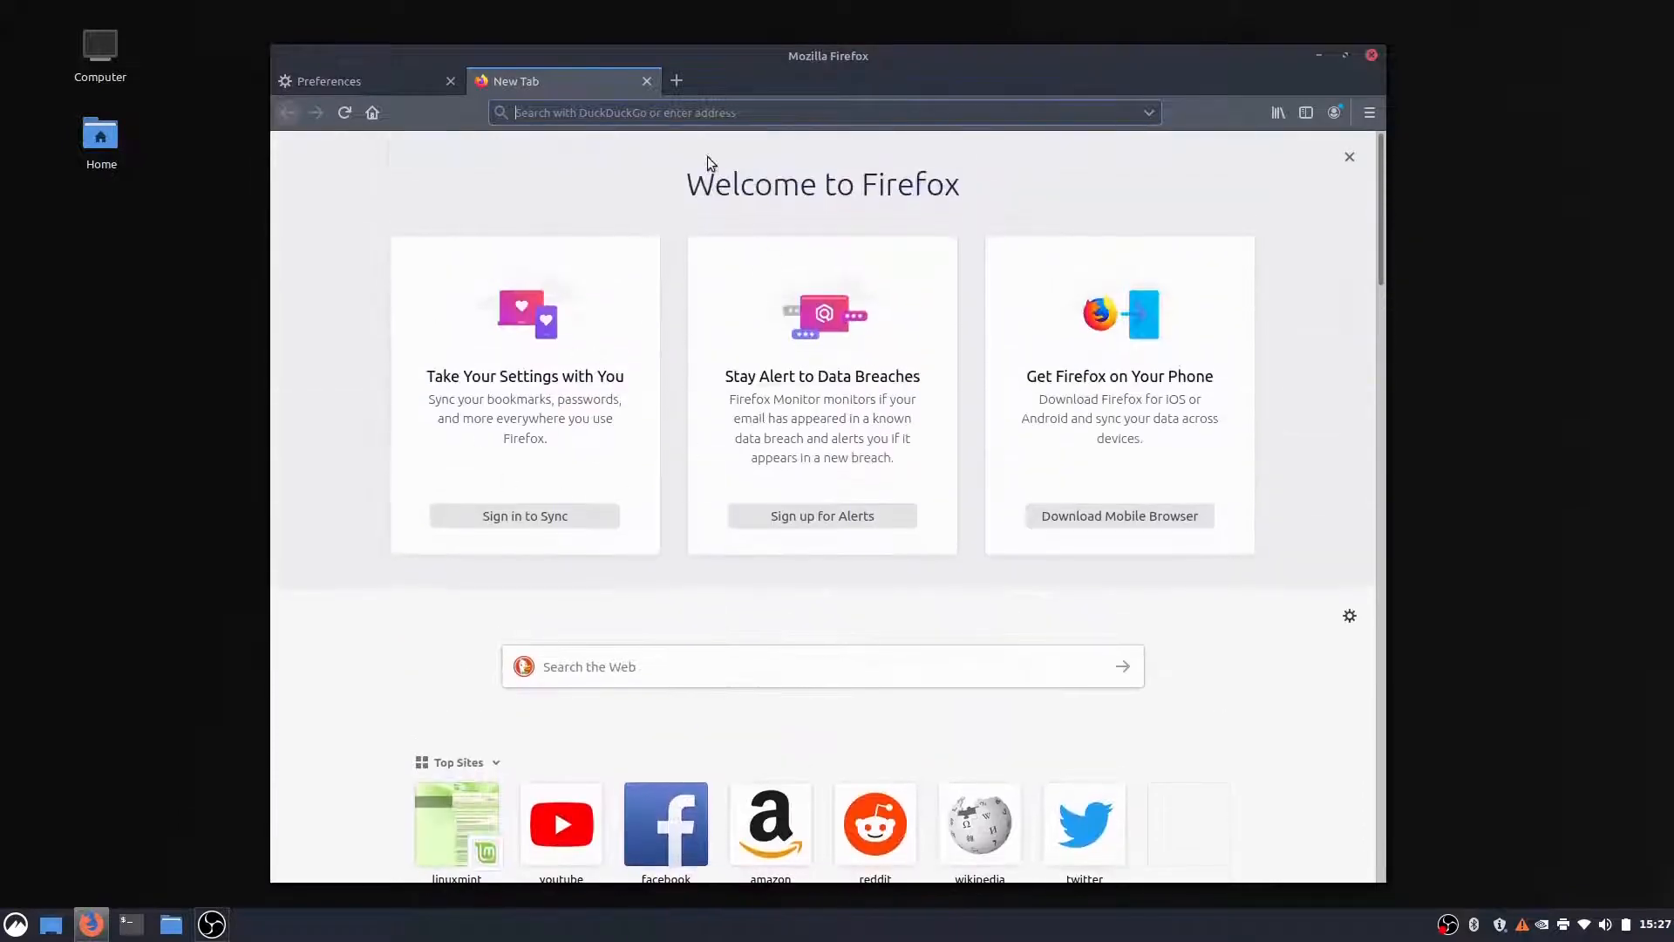
Open the Customize toolbar page from the main browser menu.
{"action": "left_click", "coordinate": [646, 80]}
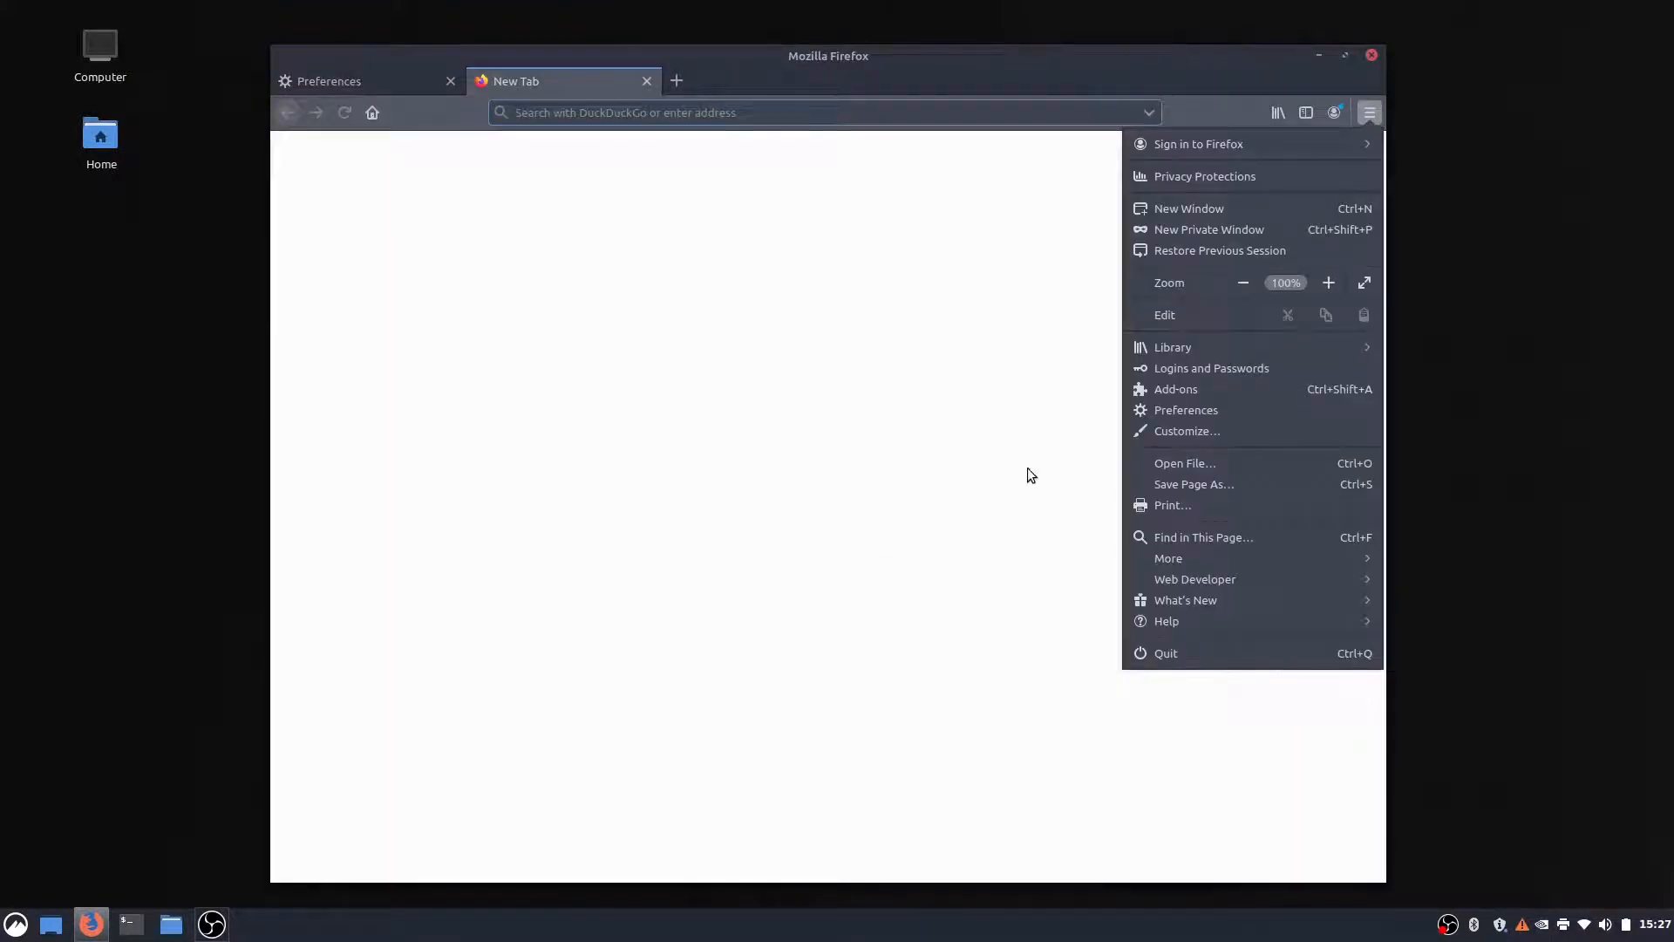
{"action": "left_click", "coordinate": [1185, 430]}
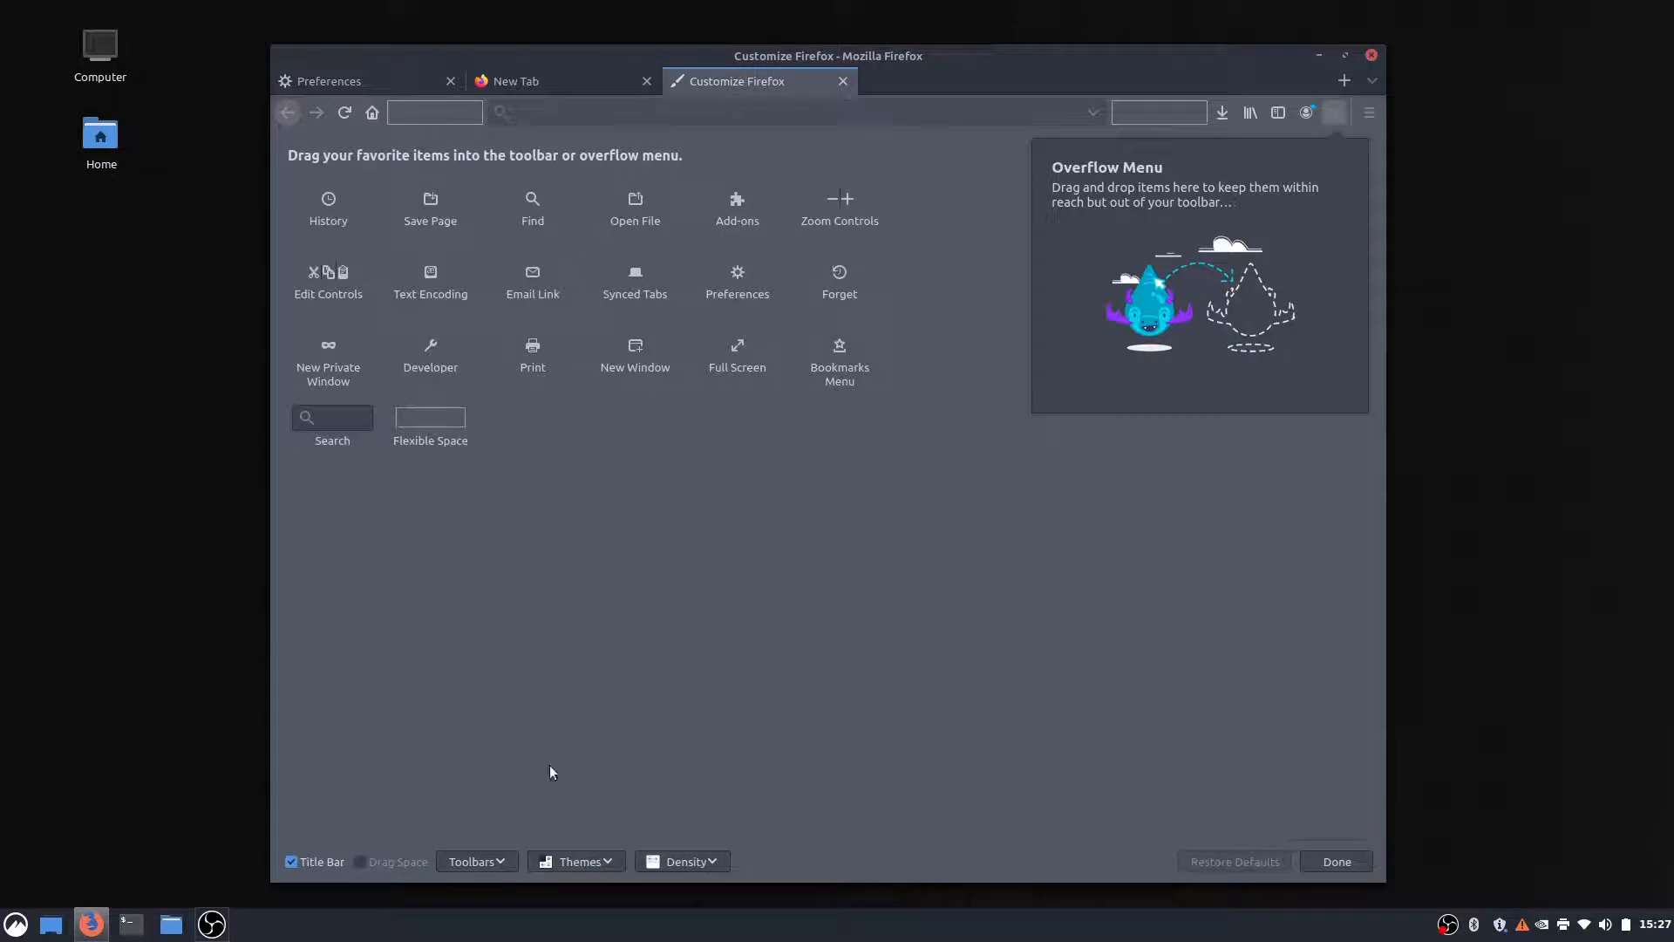
{"action": "mouse_move", "coordinate": [932, 53]}
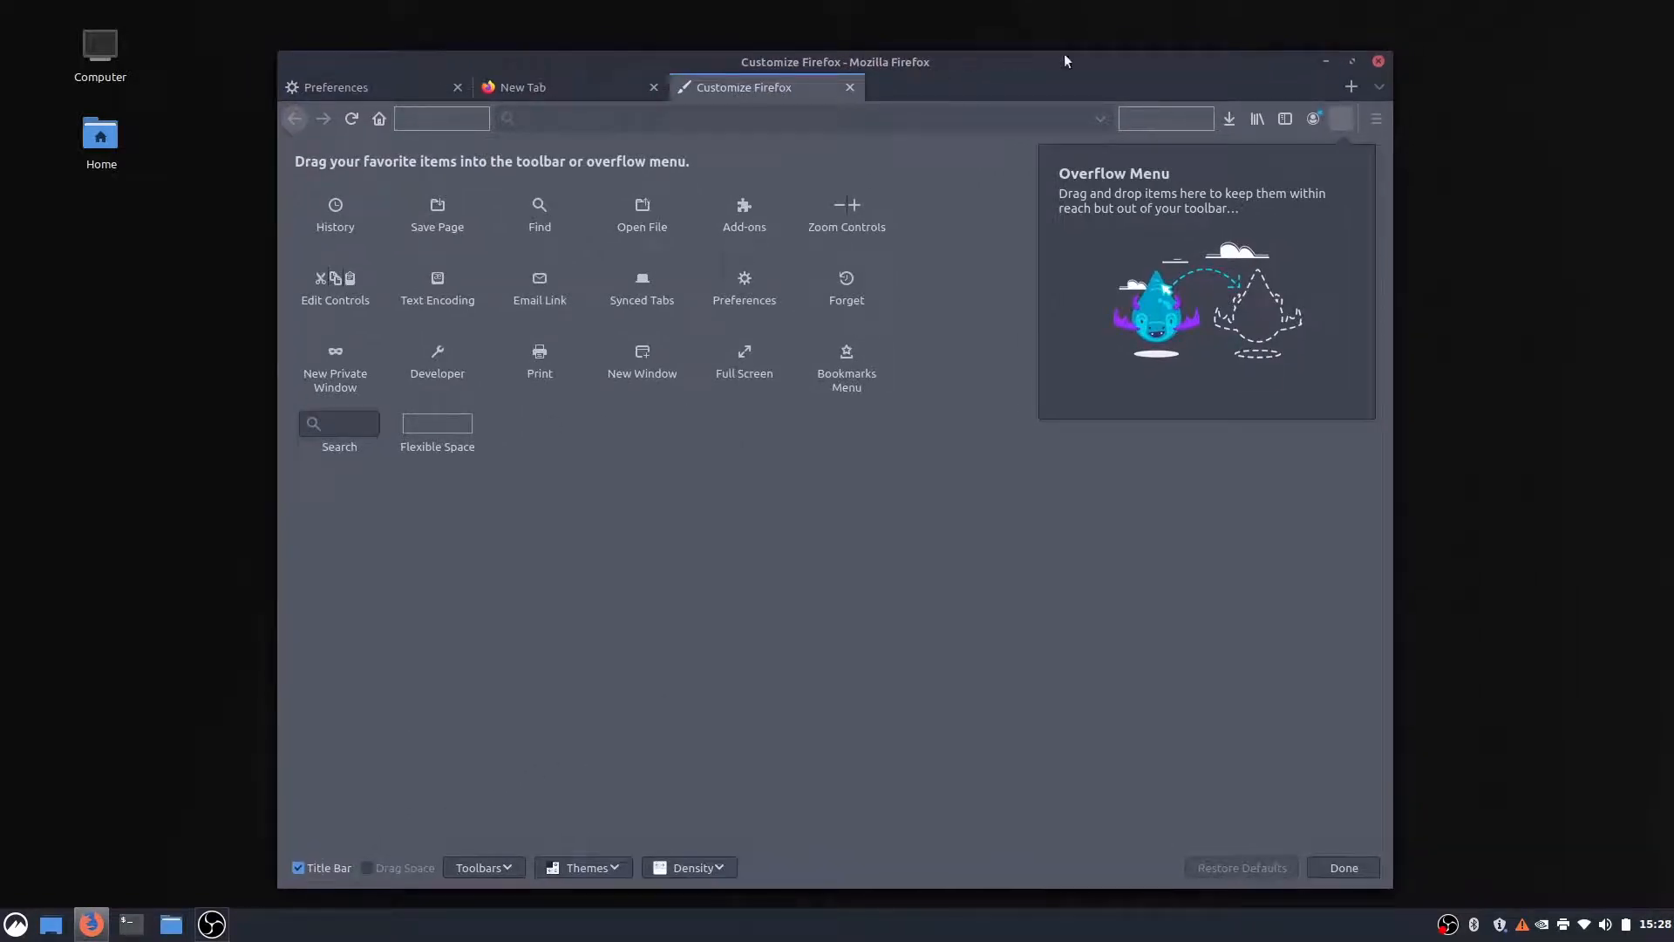
Uncheck Title Bar and open the Themes dropdown showing Default, Light and Dark.
{"action": "left_click", "coordinate": [300, 866]}
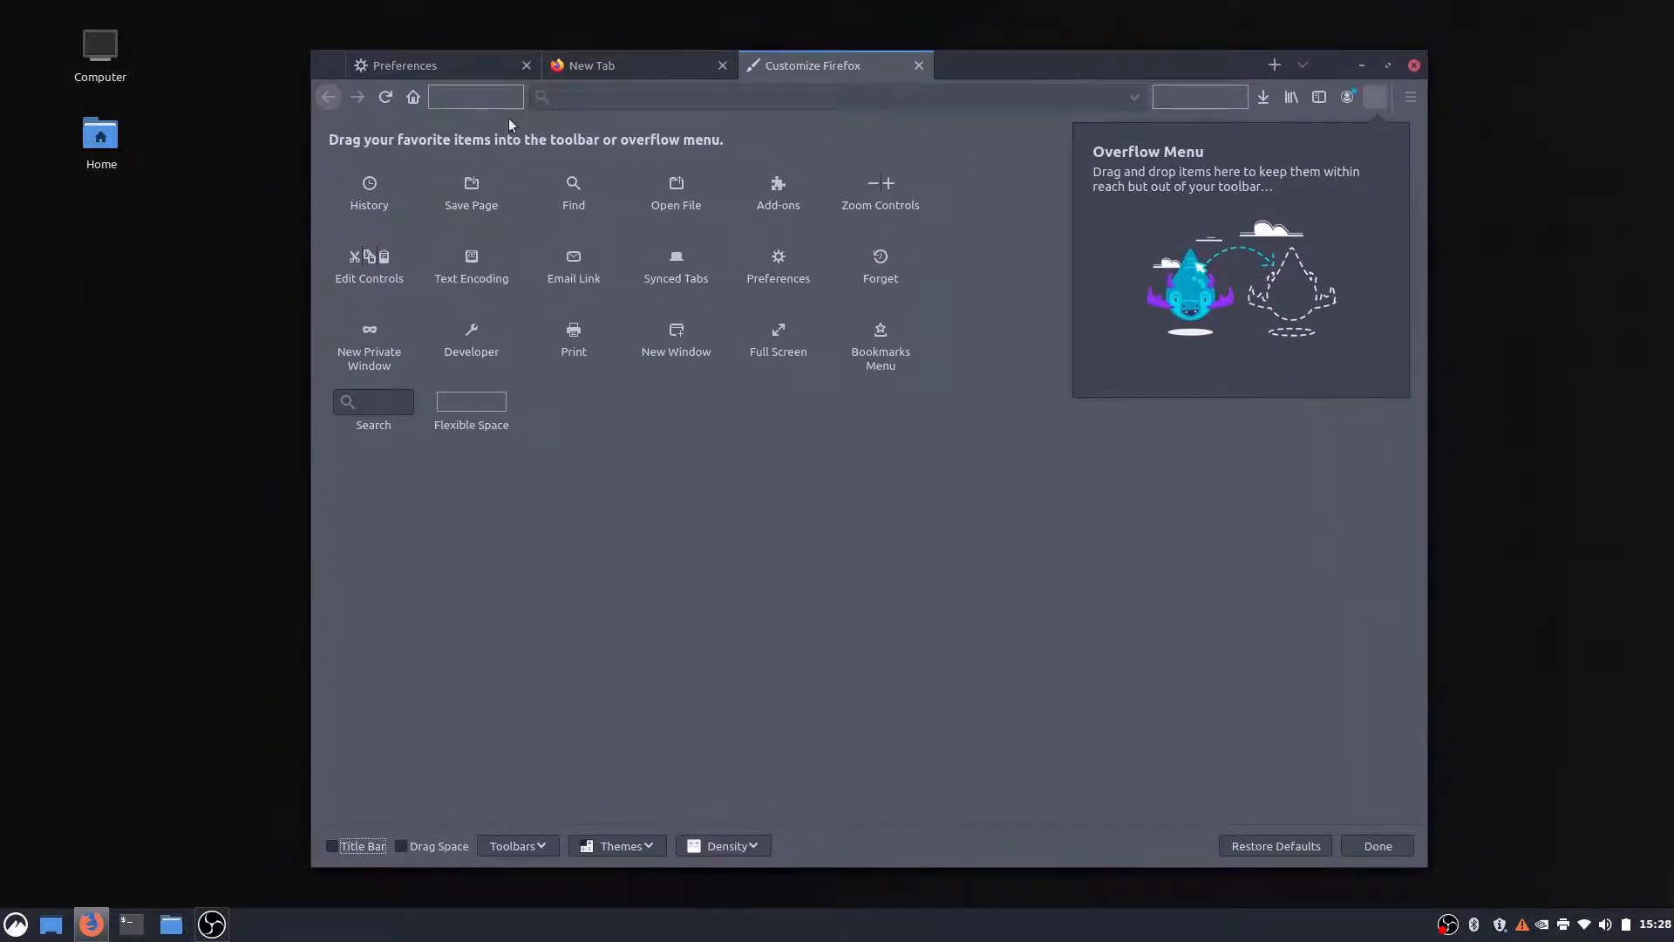
{"action": "mouse_move", "coordinate": [706, 826]}
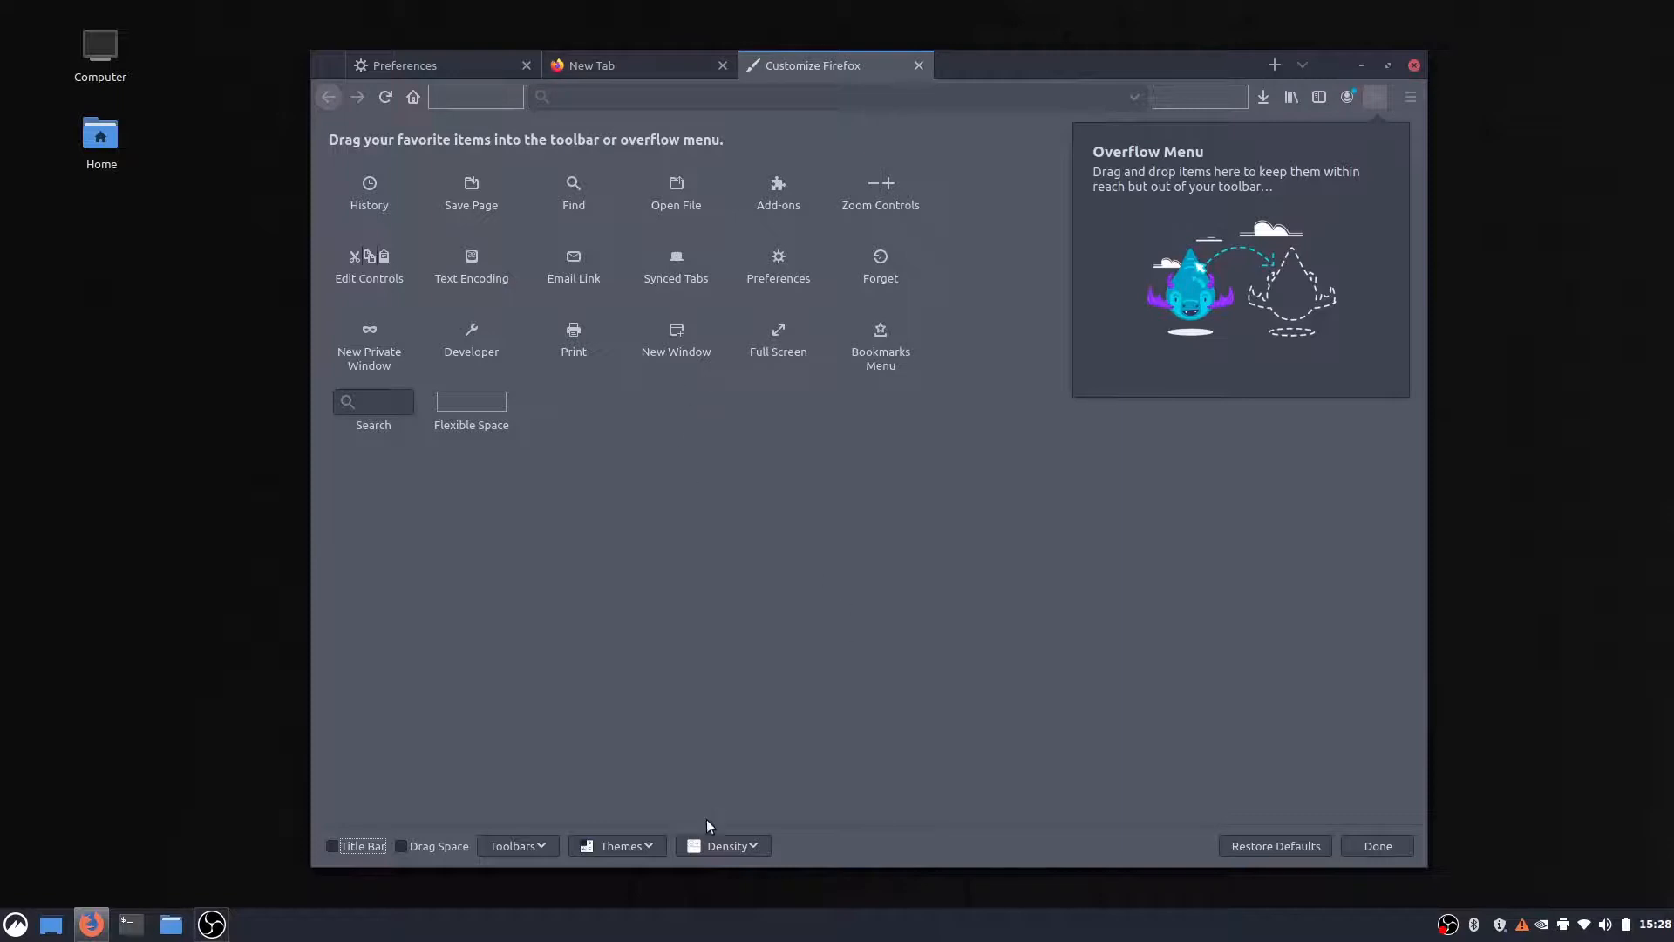
{"action": "left_click", "coordinate": [616, 845]}
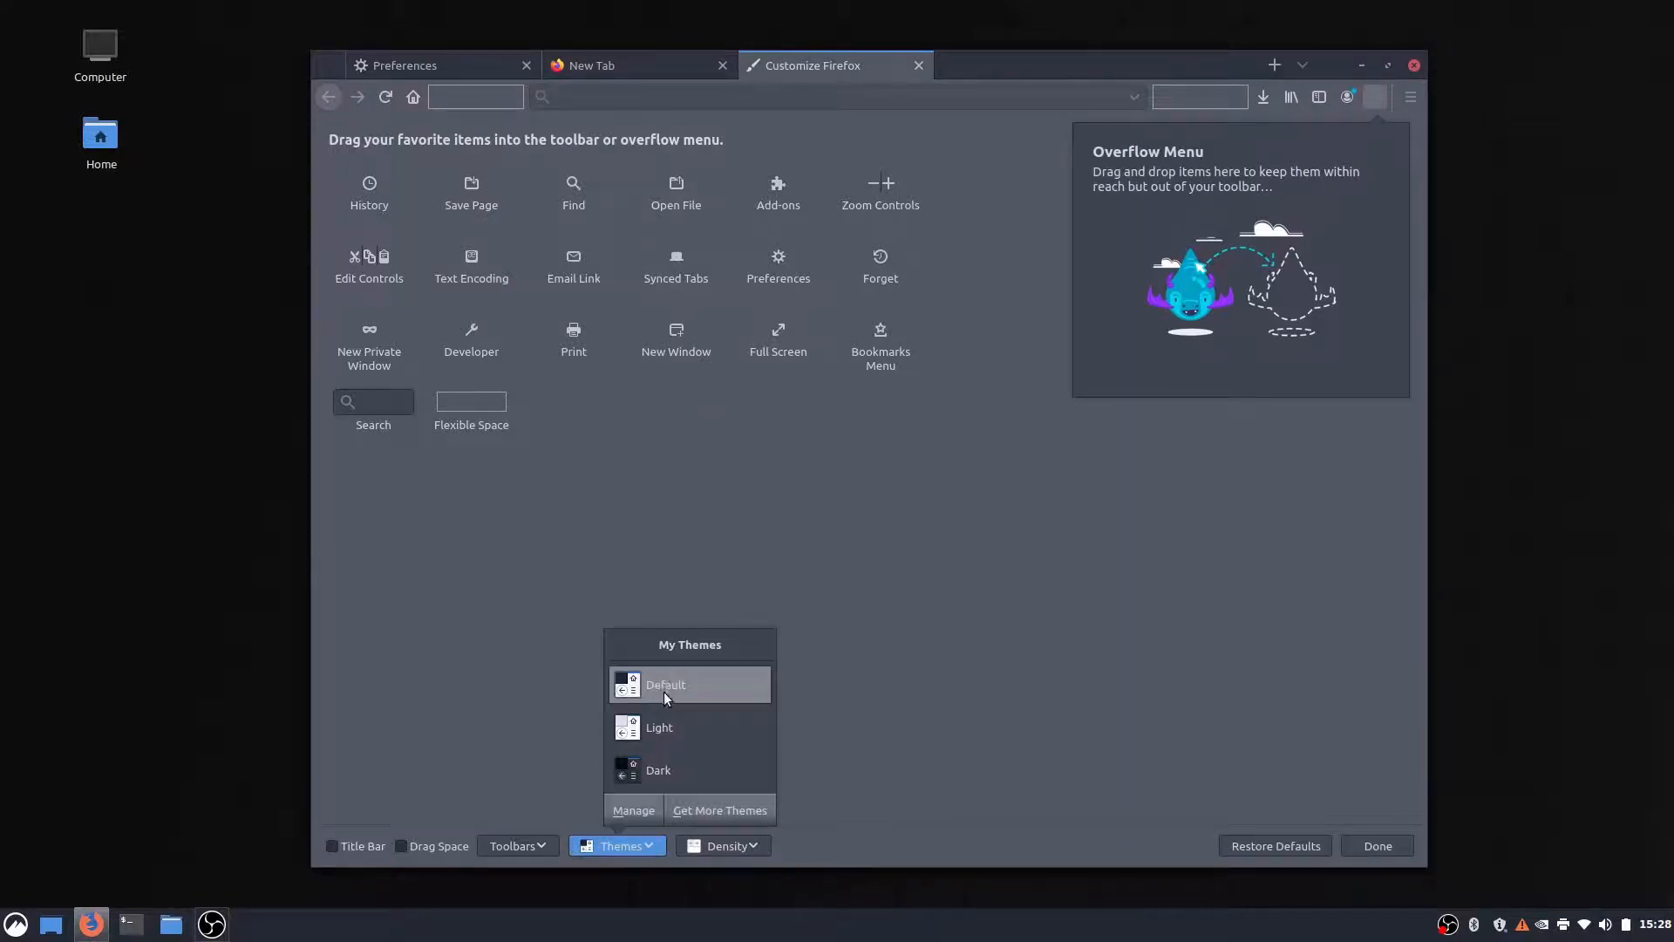